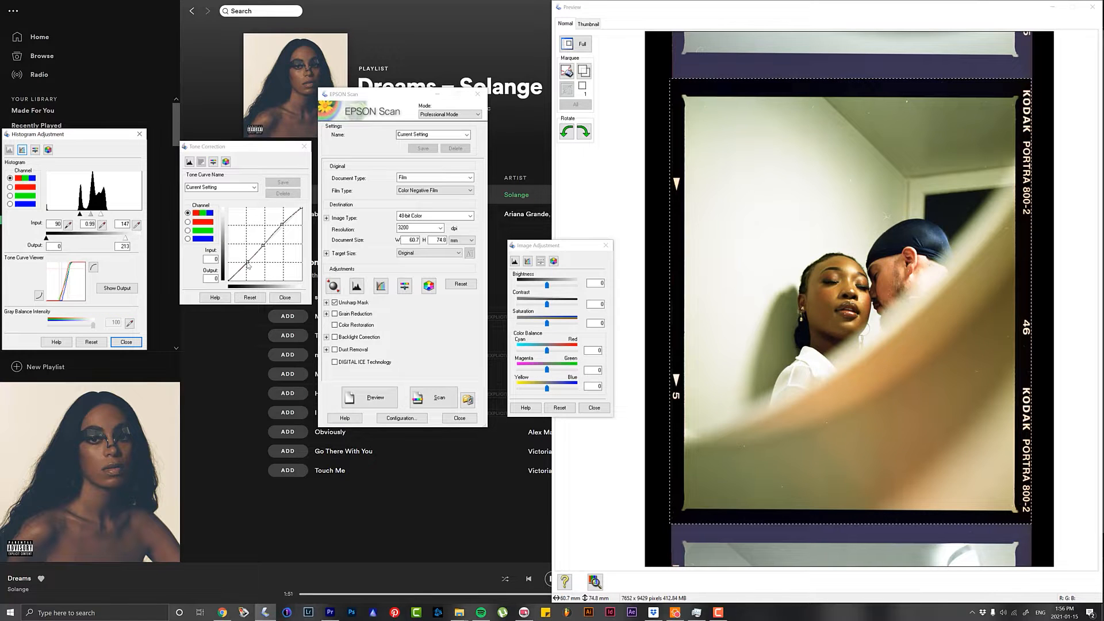
Step: Reshape the Tone Correction curve to a user-defined shape and run the scan into Photoshop
drag(249, 264, 256, 249)
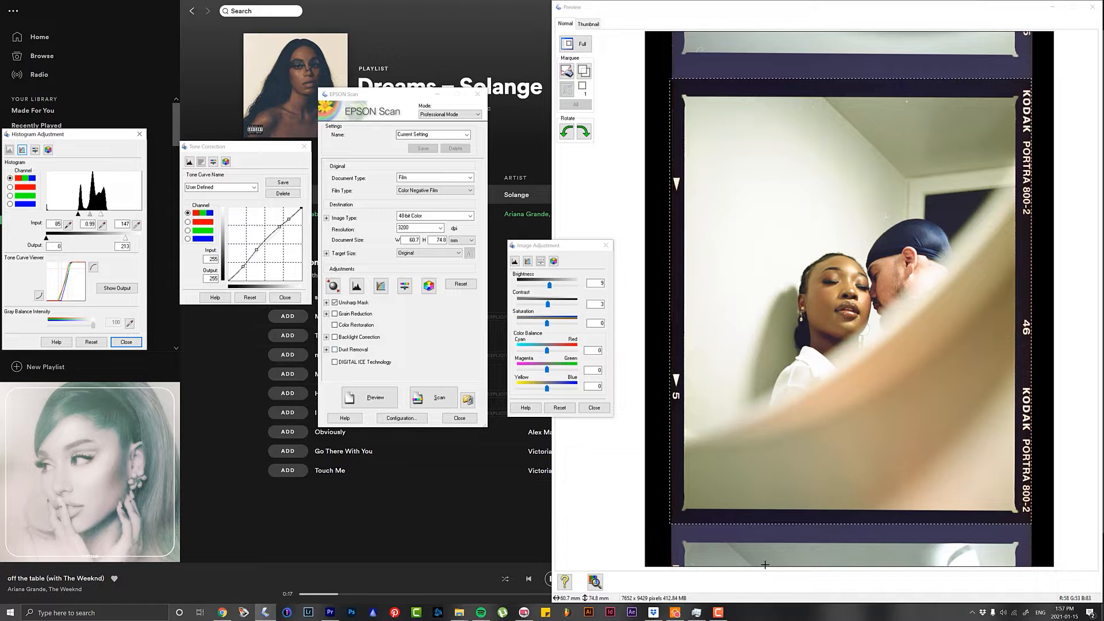
click(991, 612)
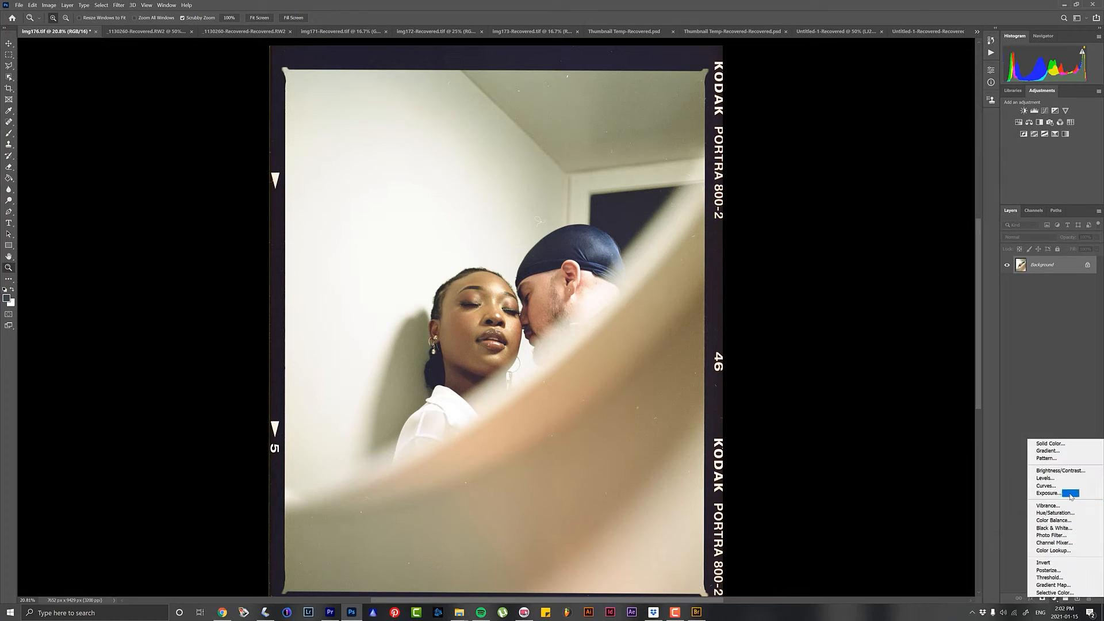
mouse_move(1062, 481)
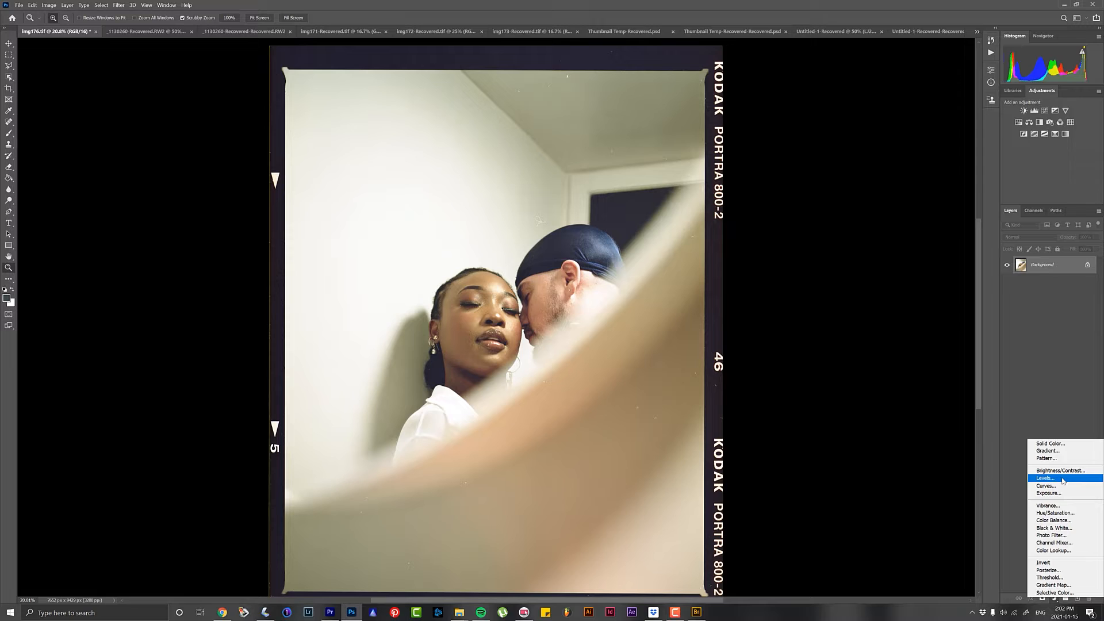
Step: Add a Luminosity-blended Levels layer and correct red, green and blue channels, lowering blue highlight output
click(1046, 479)
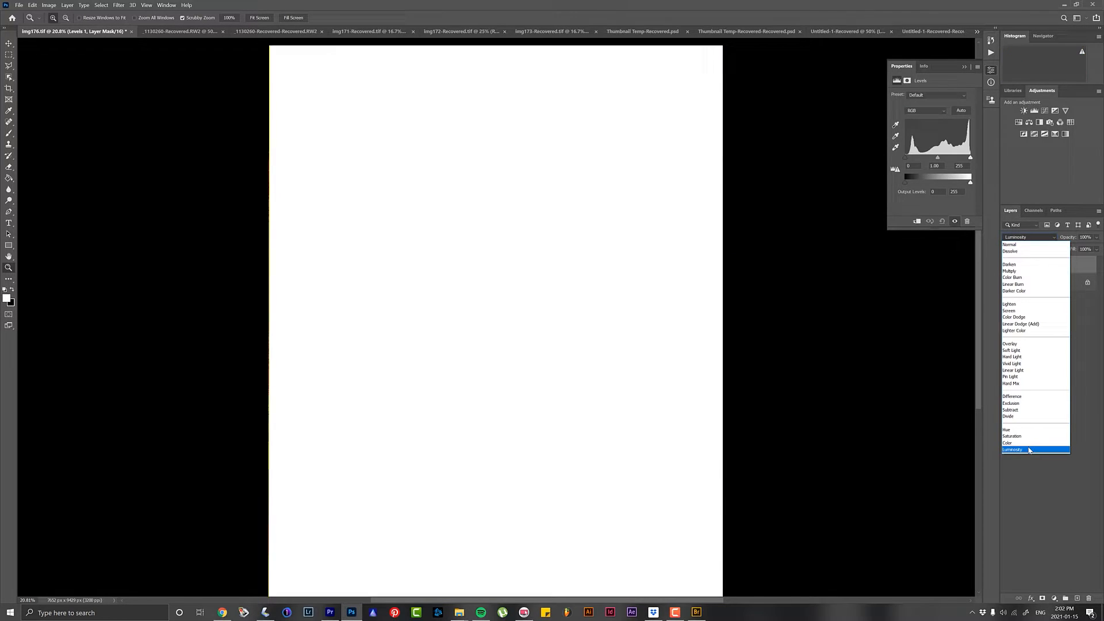
click(1012, 449)
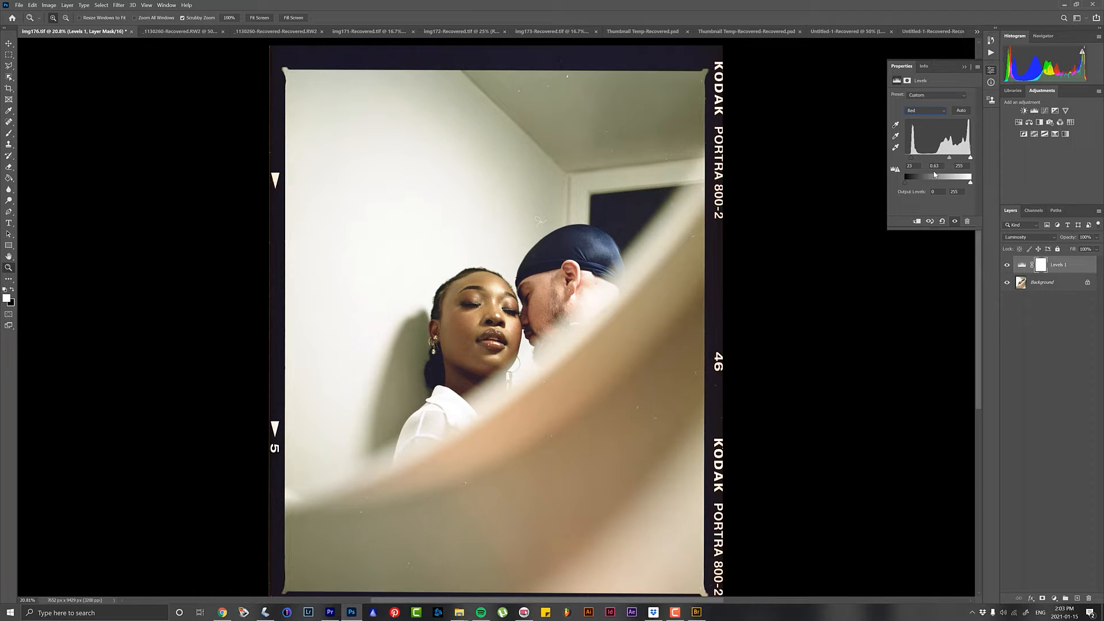
click(925, 110)
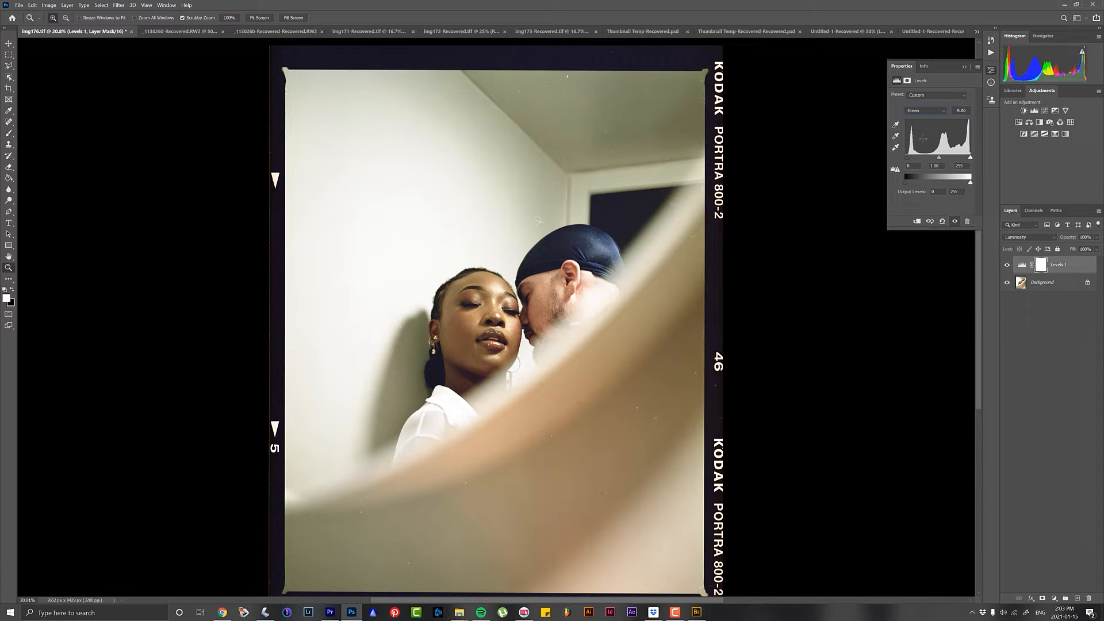
click(925, 110)
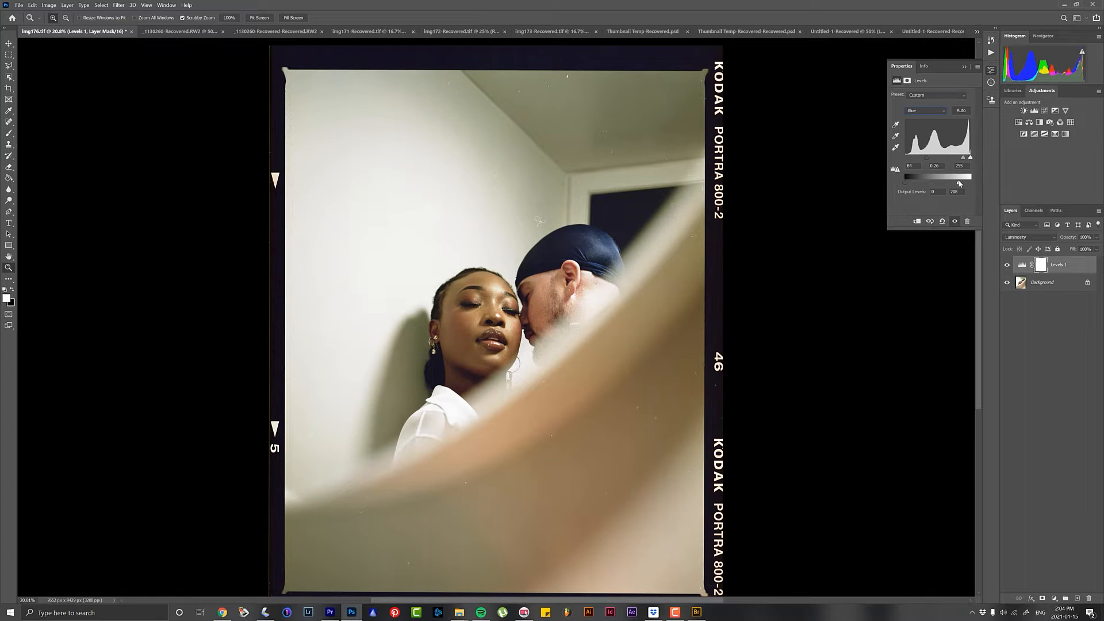
click(925, 111)
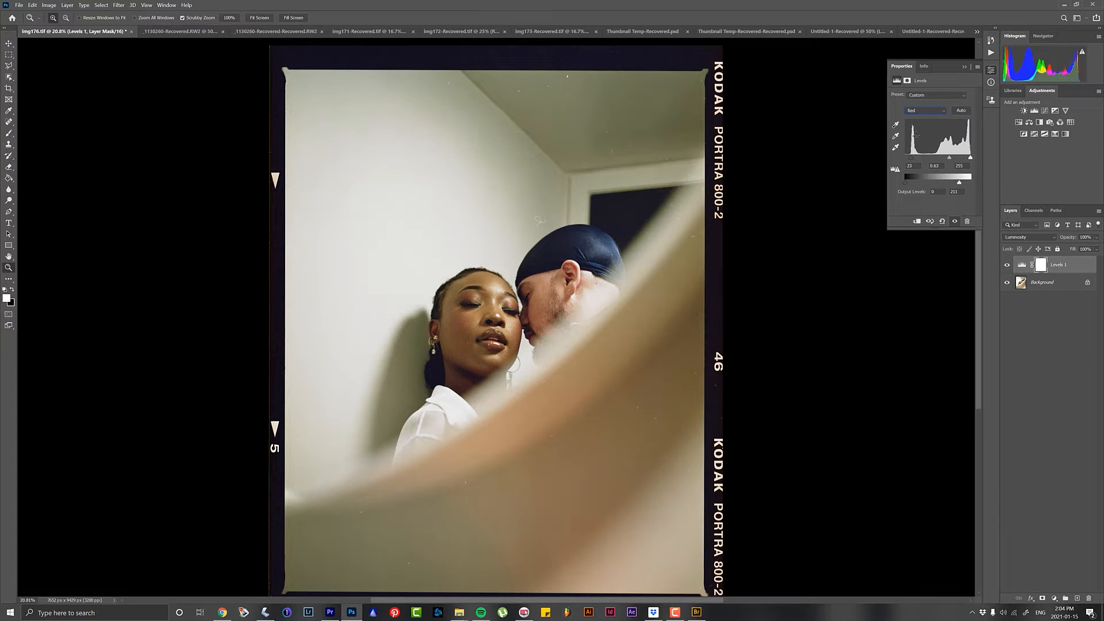
click(925, 111)
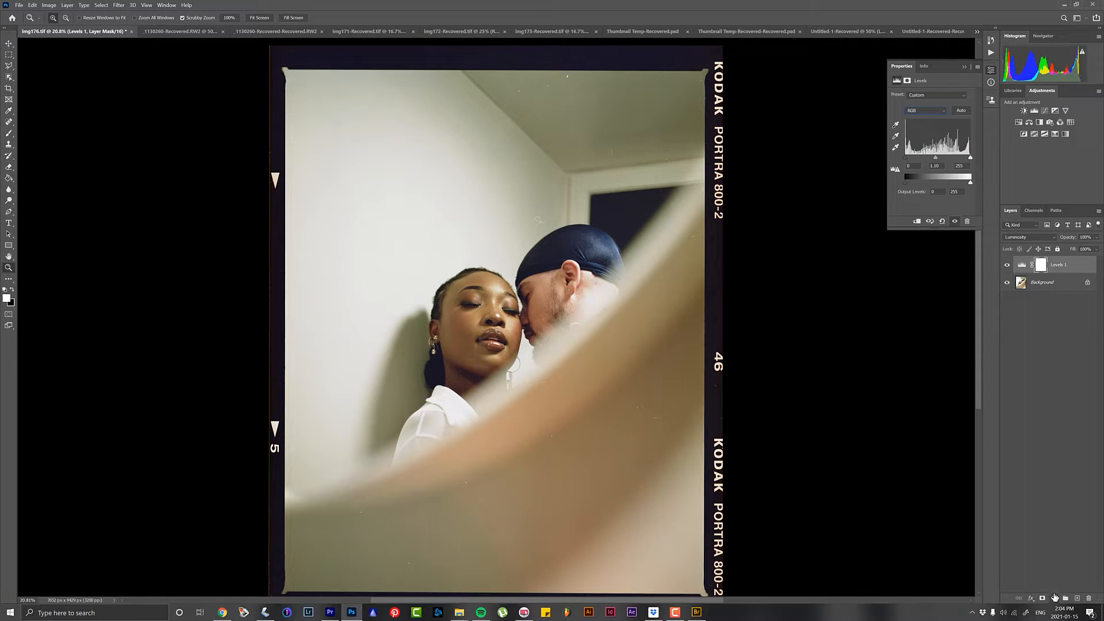
Step: Add a Luminosity-blended Curves layer, reshape its red and green curves, and select it with Levels 1
click(1024, 111)
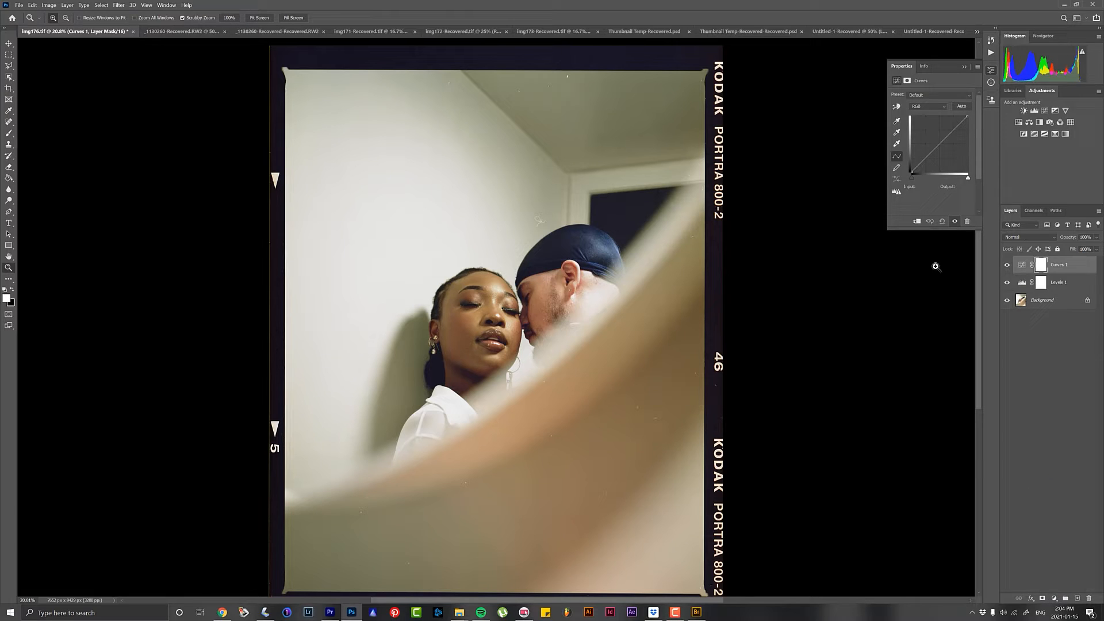
click(1028, 237)
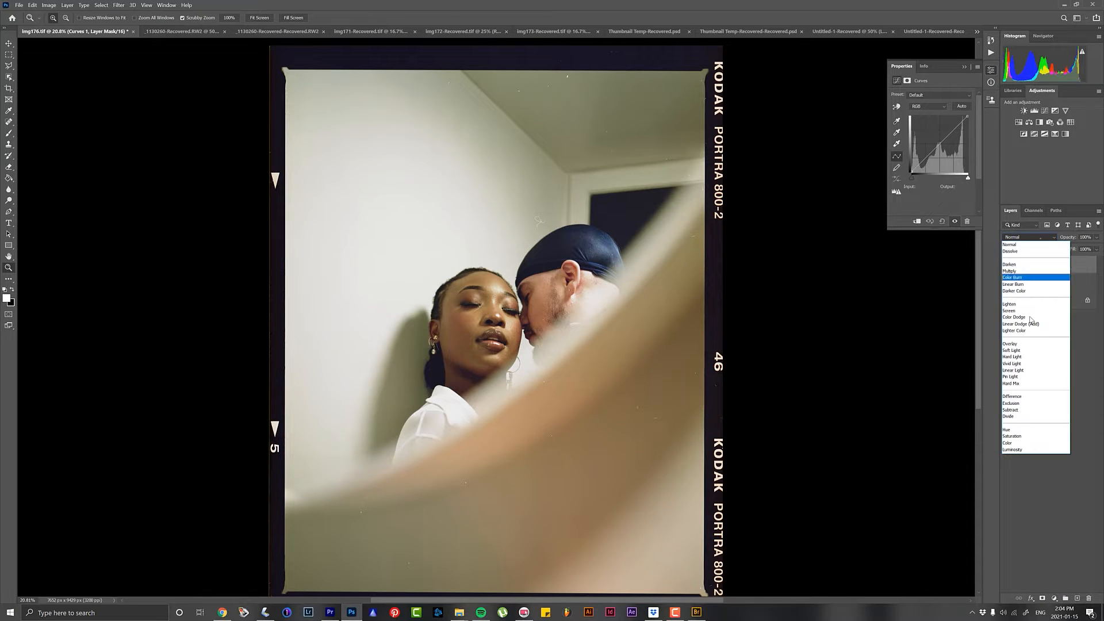
click(1013, 450)
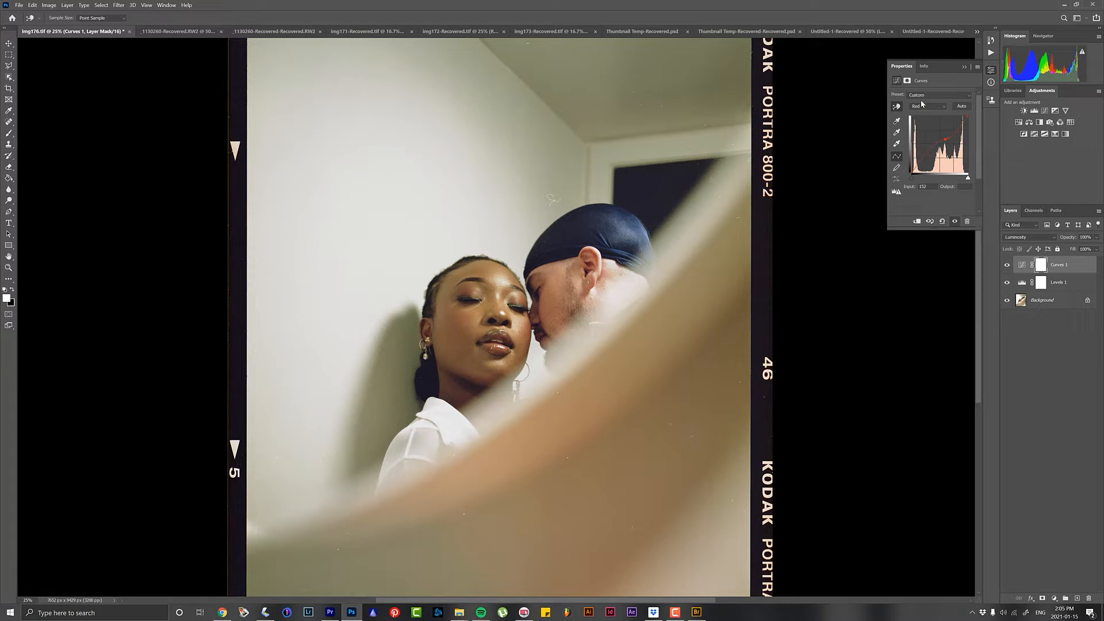
click(928, 106)
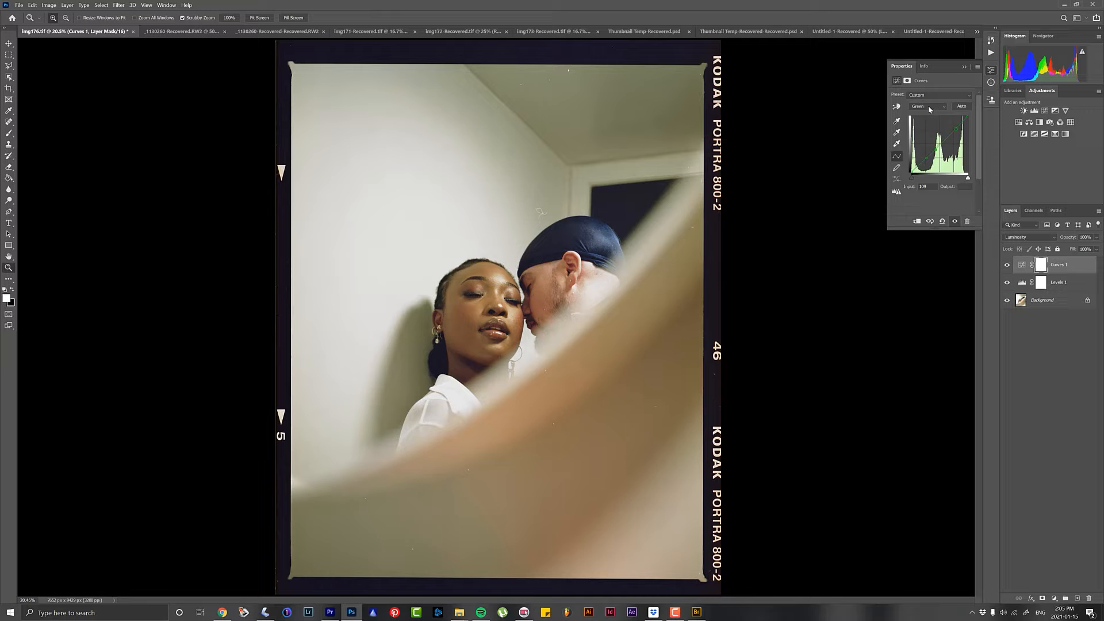
click(928, 106)
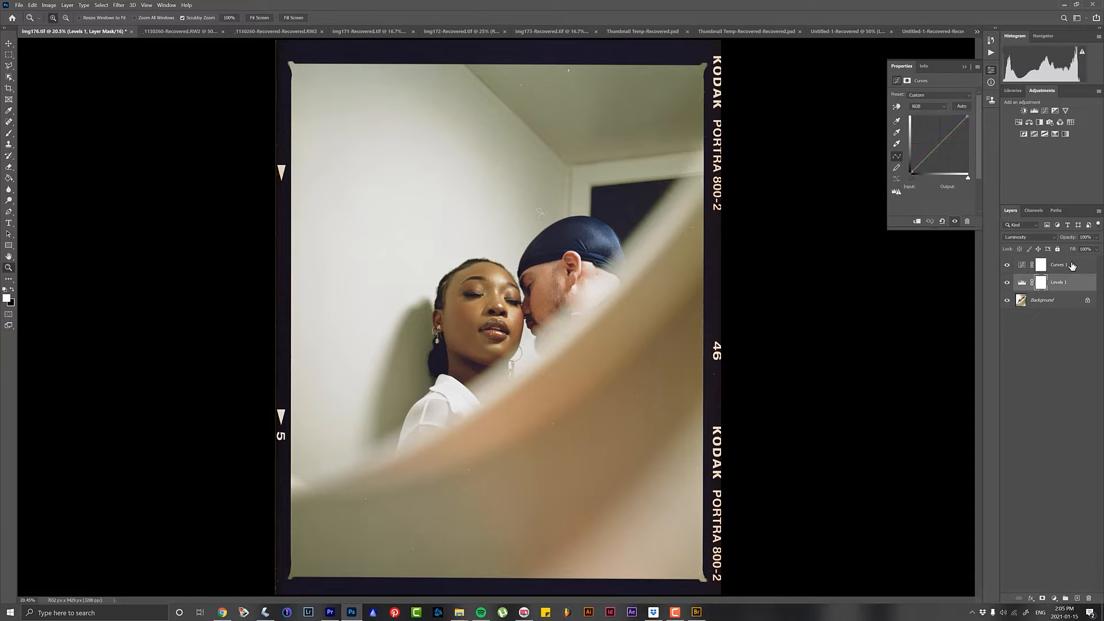
click(1060, 265)
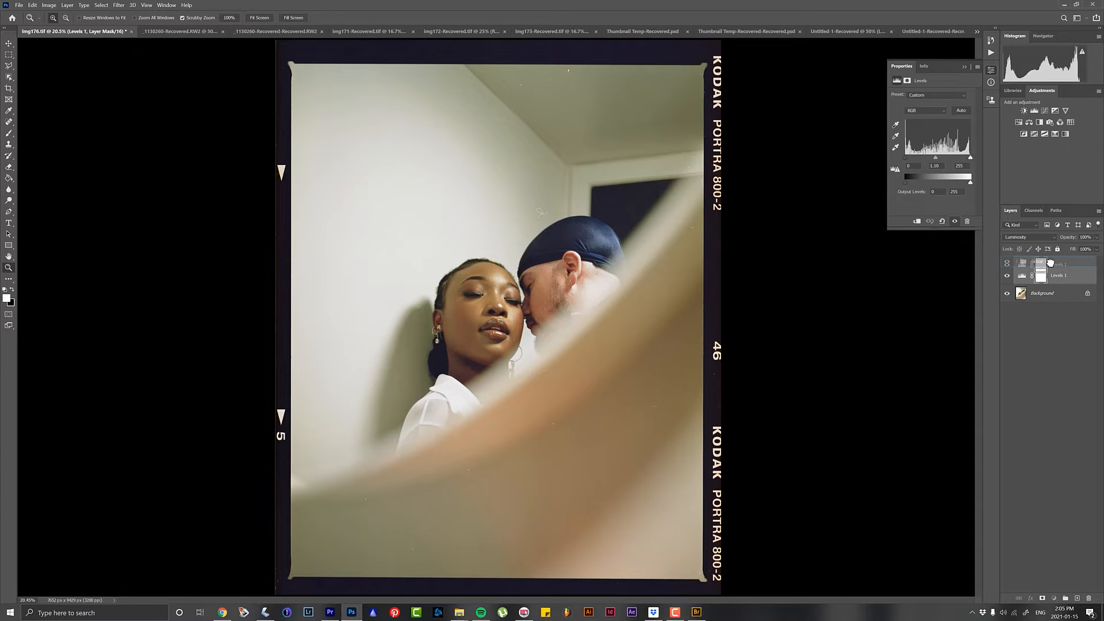
Step: Group Levels and Curves into Group 1, then add Brightness/Contrast and Color Balance layers above
click(1049, 597)
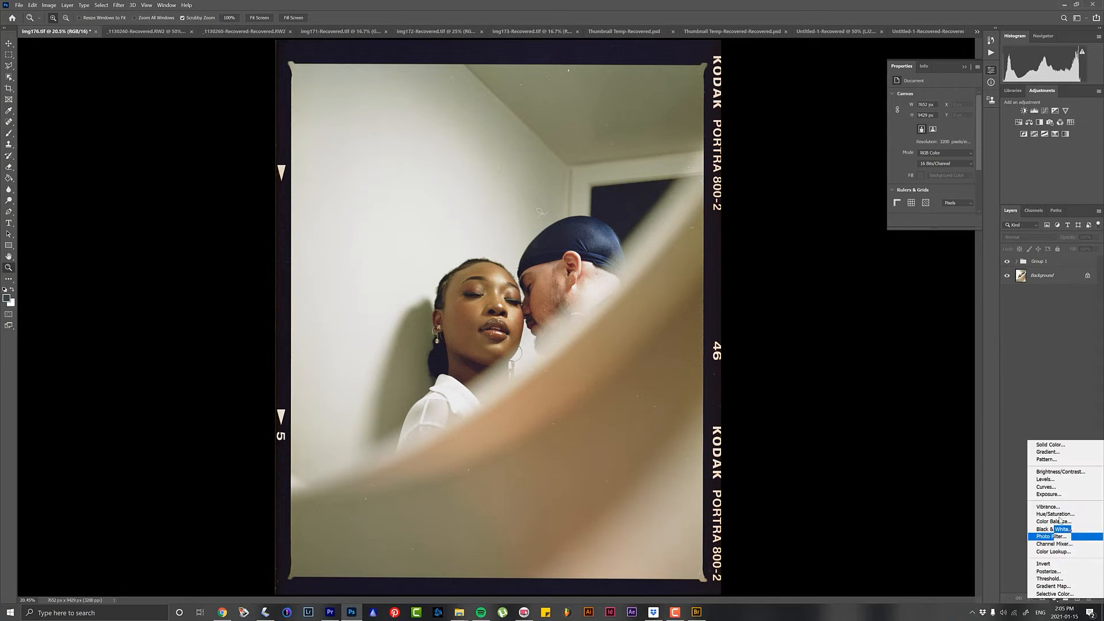
click(1059, 471)
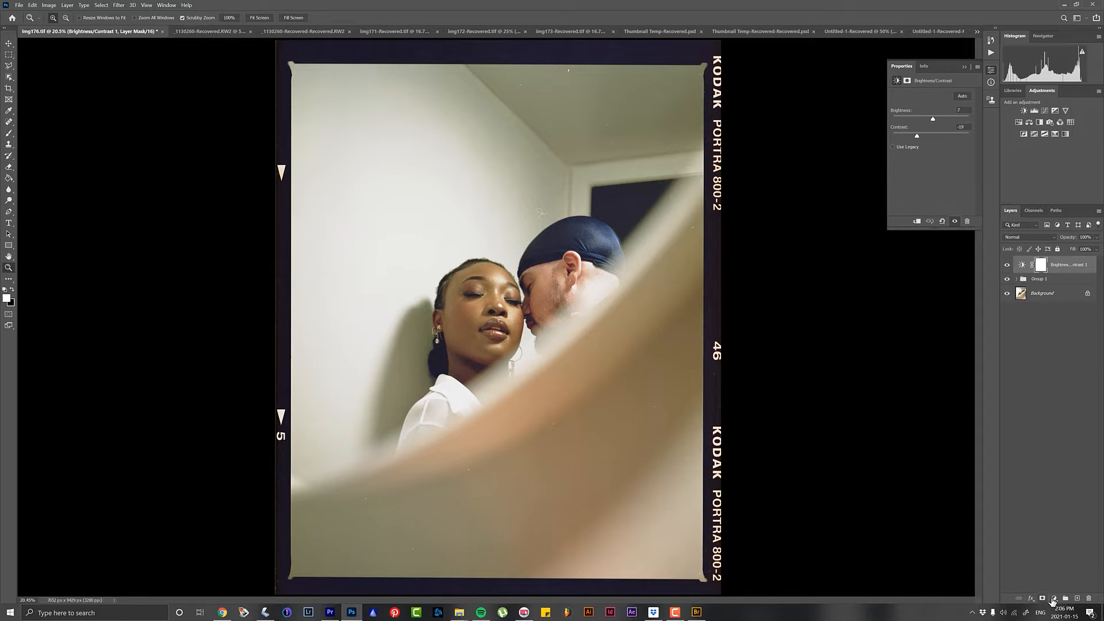
click(1055, 598)
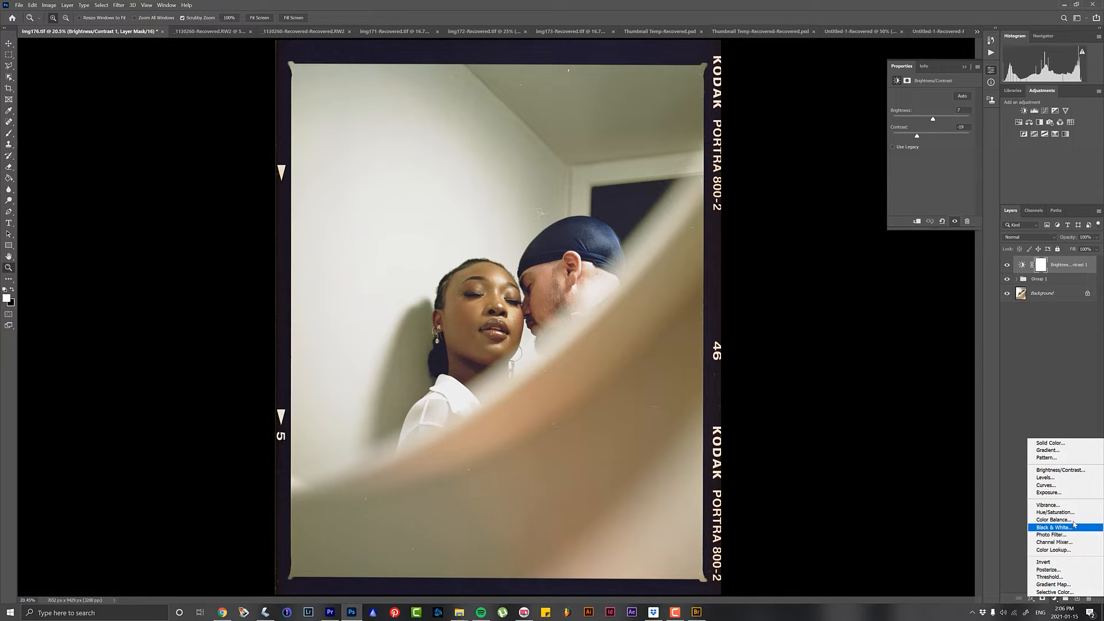
click(1053, 520)
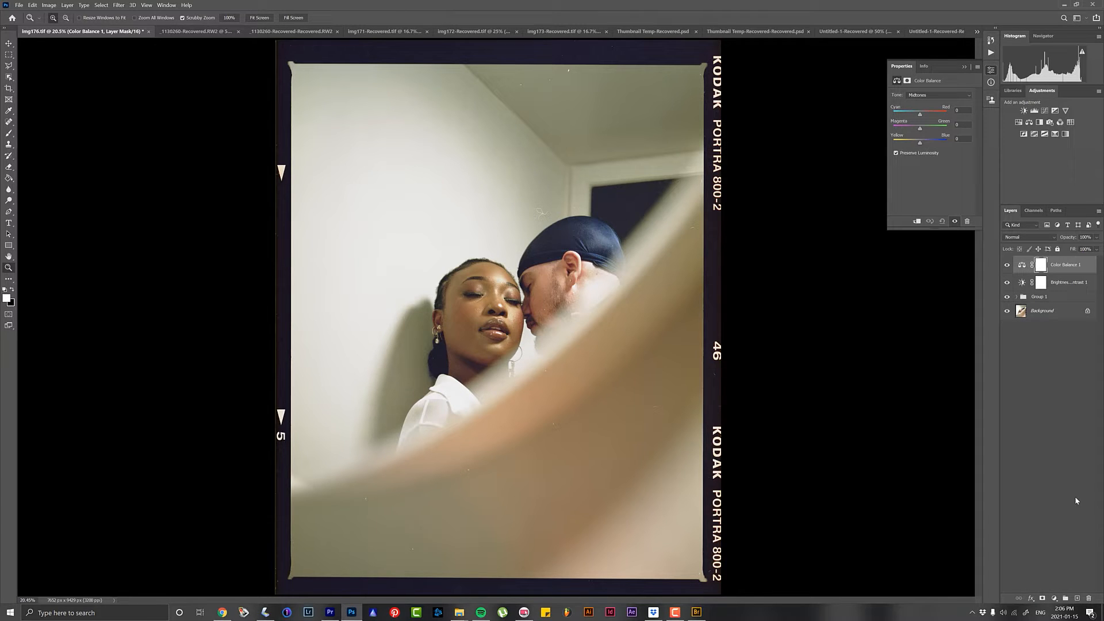
mouse_move(611, 186)
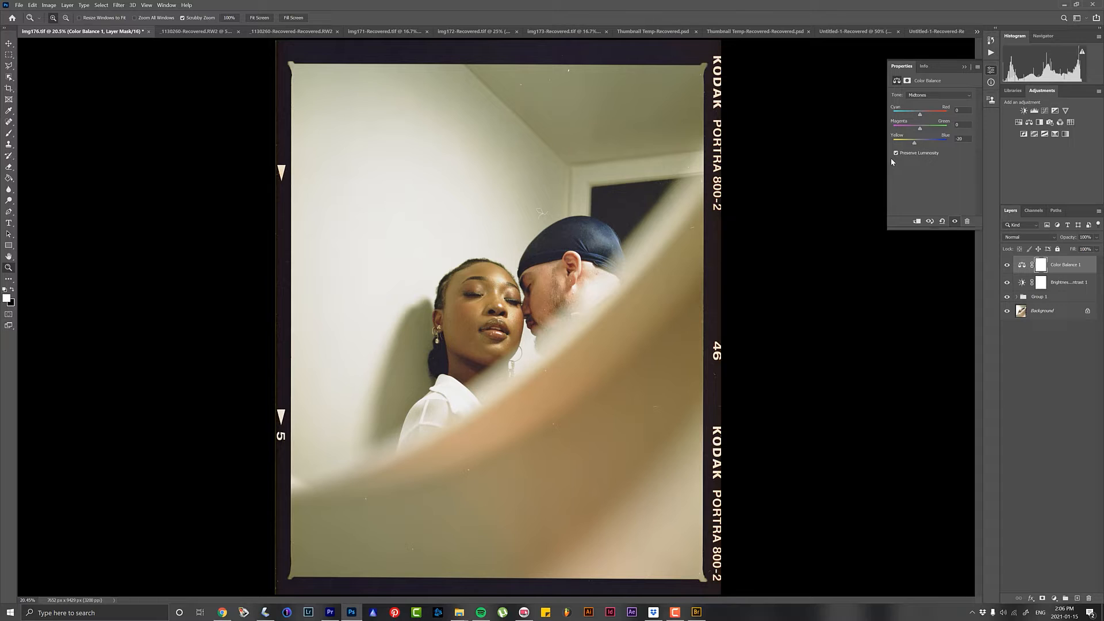
Step: Untick Preserve Luminosity and warm the midtones, shadows and highlights for a golden cast
click(896, 153)
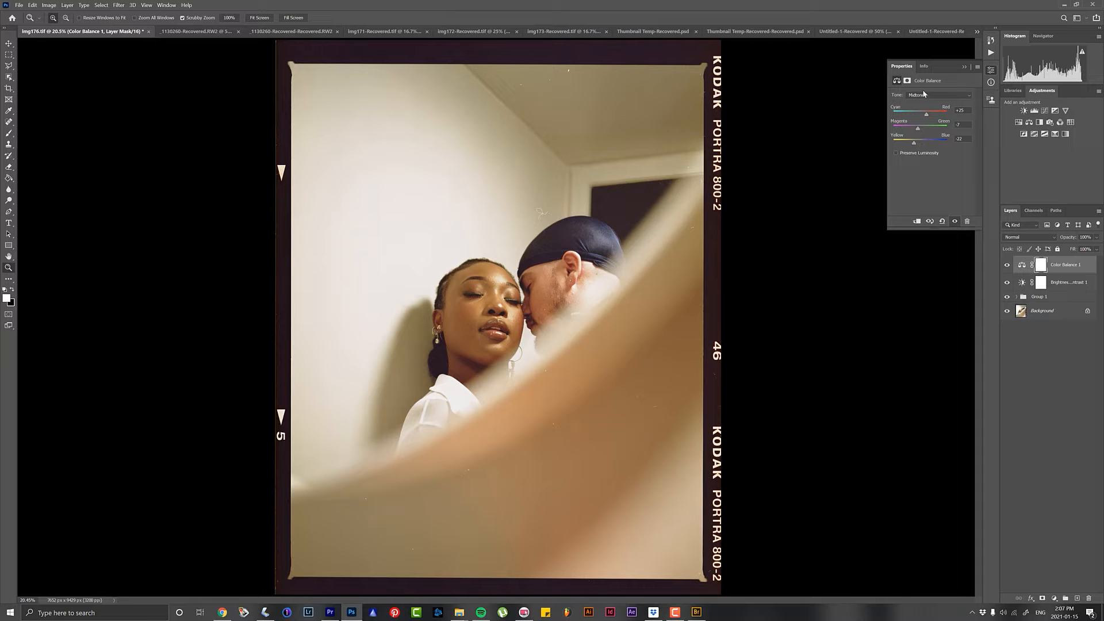
click(936, 95)
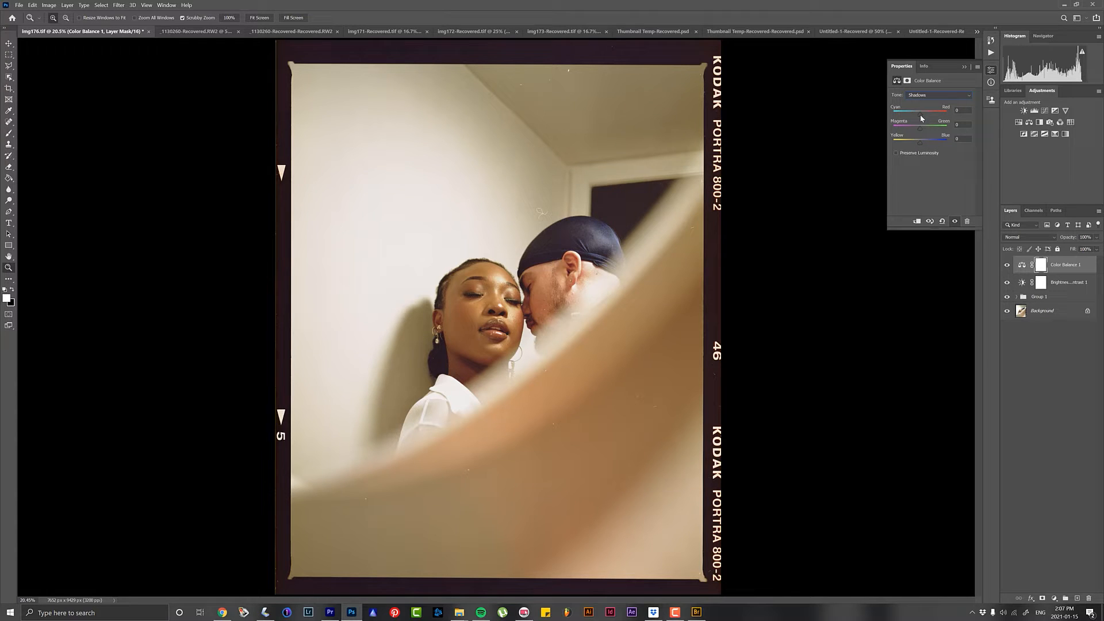
drag(919, 110, 924, 111)
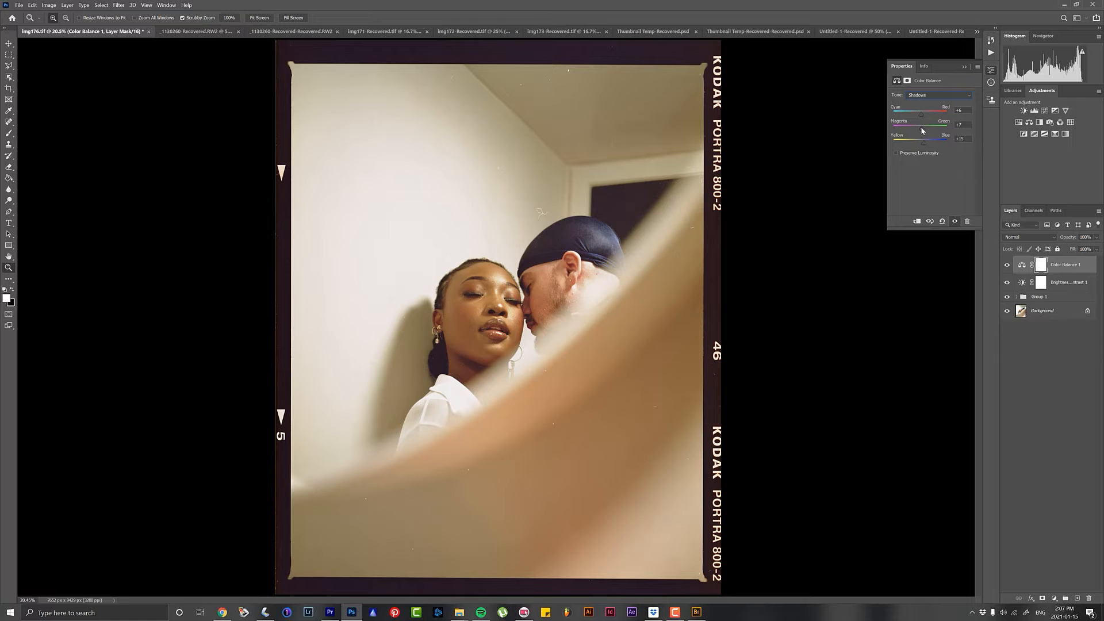
click(937, 94)
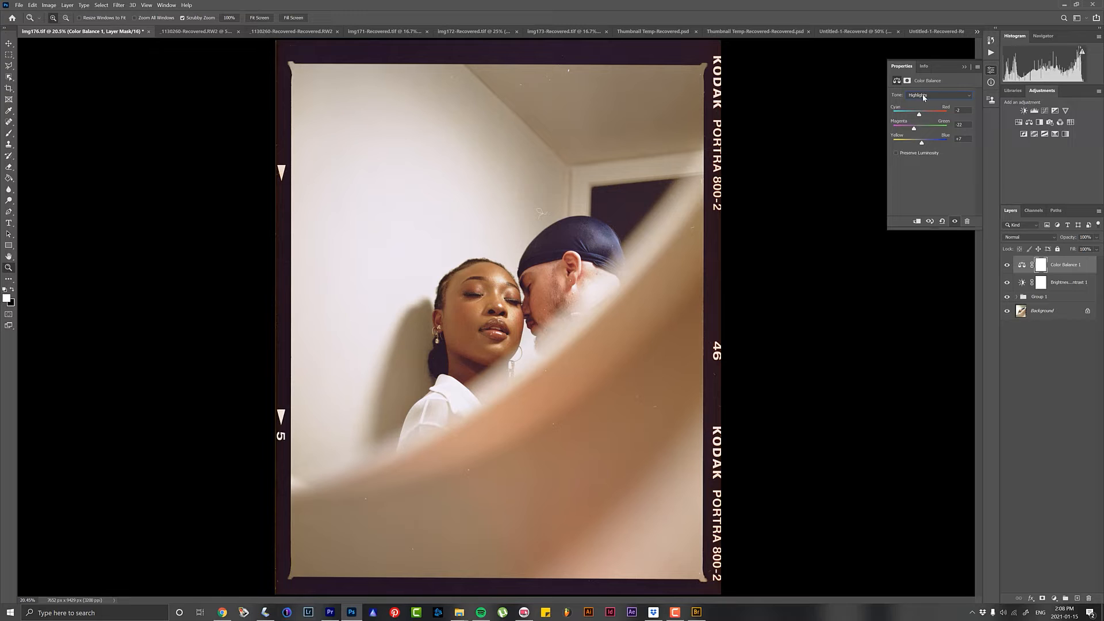
click(937, 95)
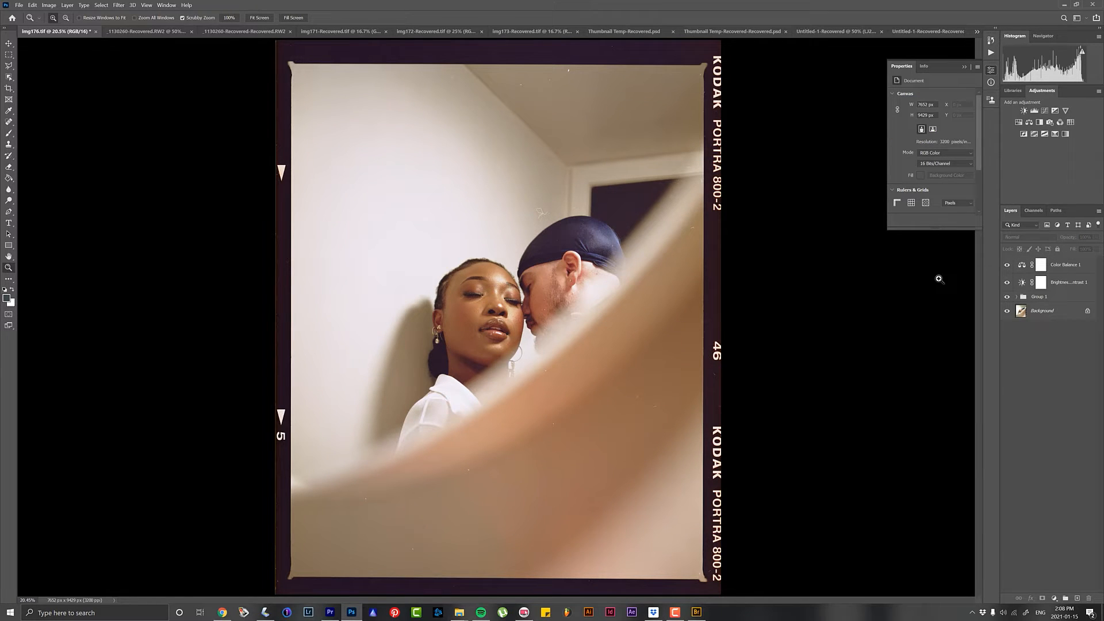
Step: Add a Hue/Saturation adjustment layer above Color Balance
click(1065, 598)
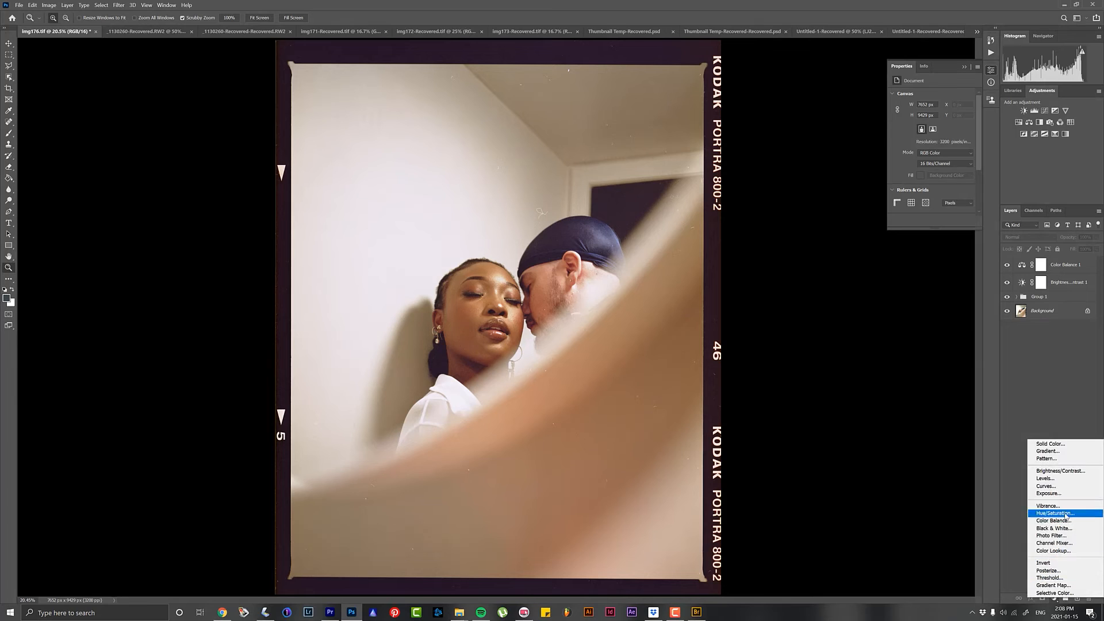
click(1055, 513)
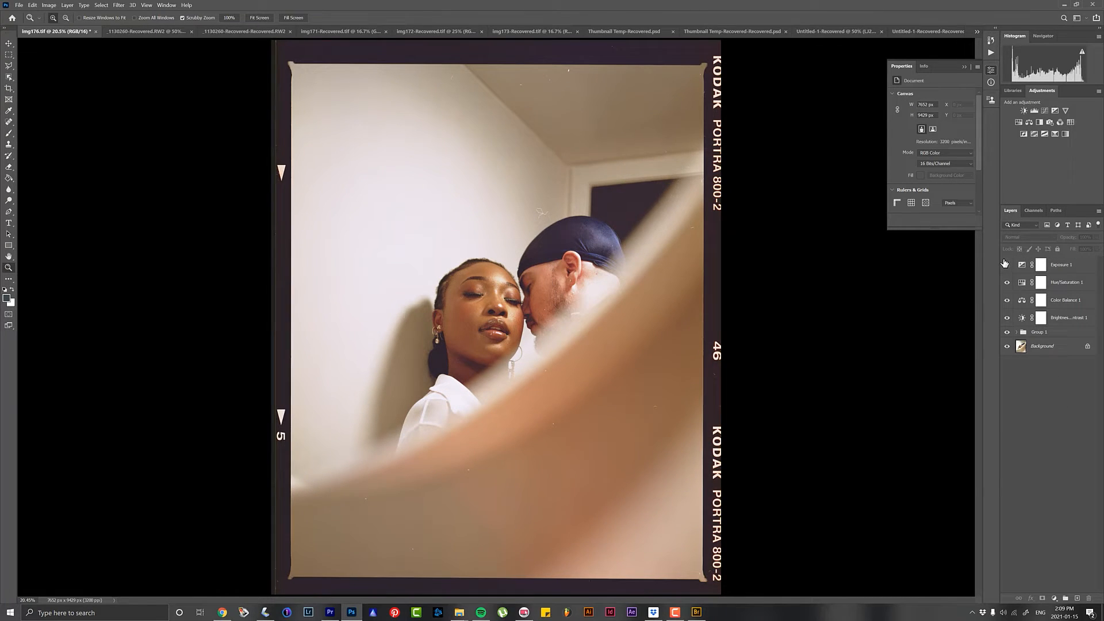
Step: Duplicate the Background layer and heal dust specks on it, including one on the man's cheek
click(1007, 264)
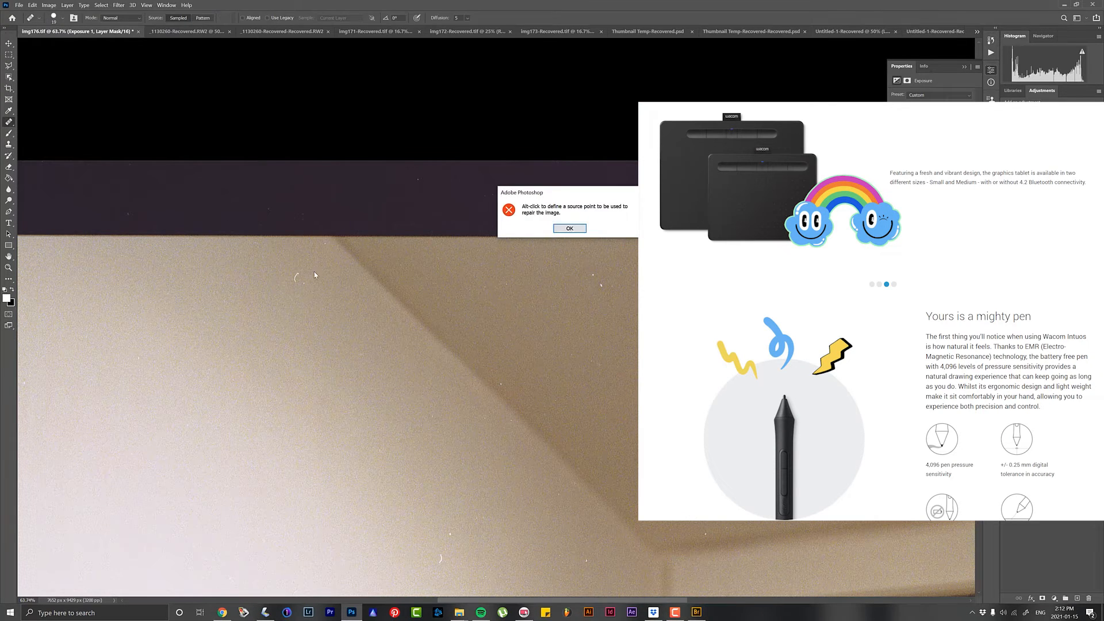
click(569, 227)
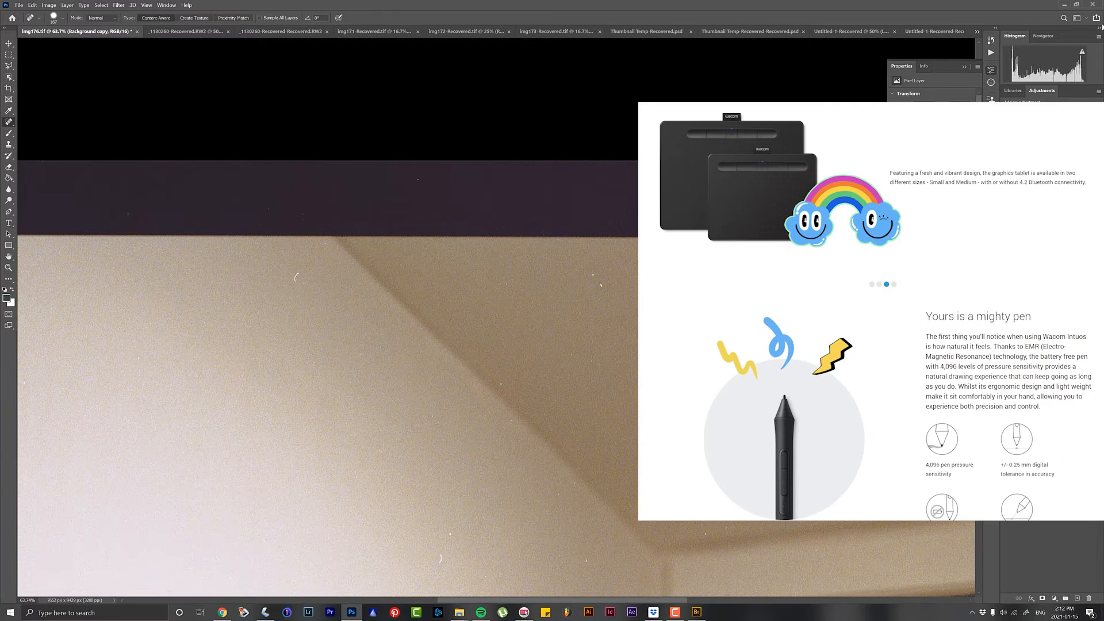
mouse_move(594, 275)
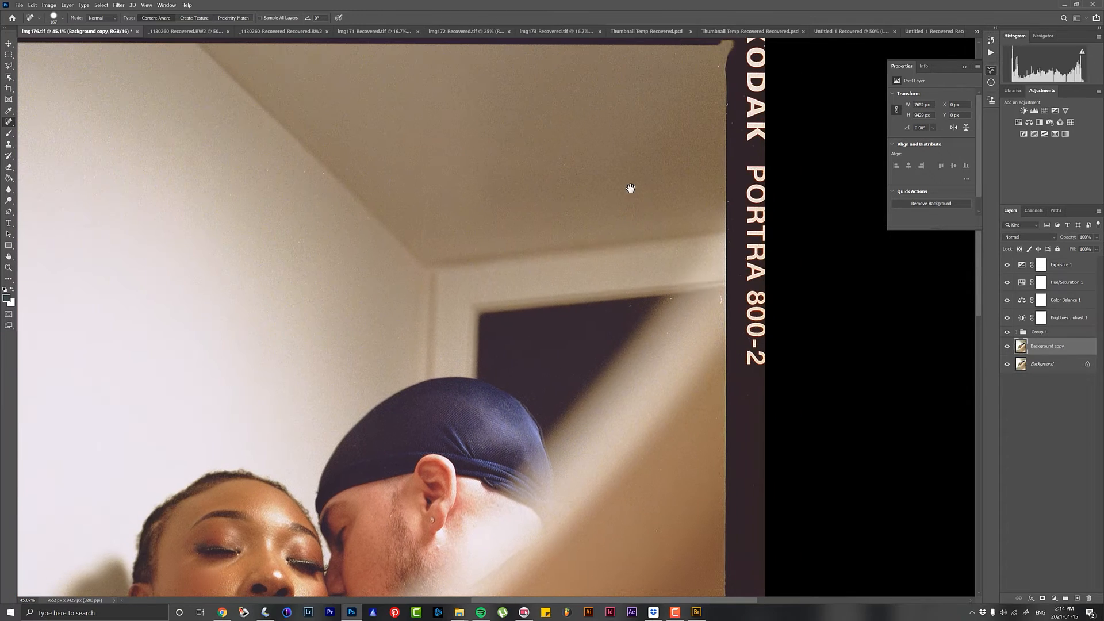
mouse_move(716, 221)
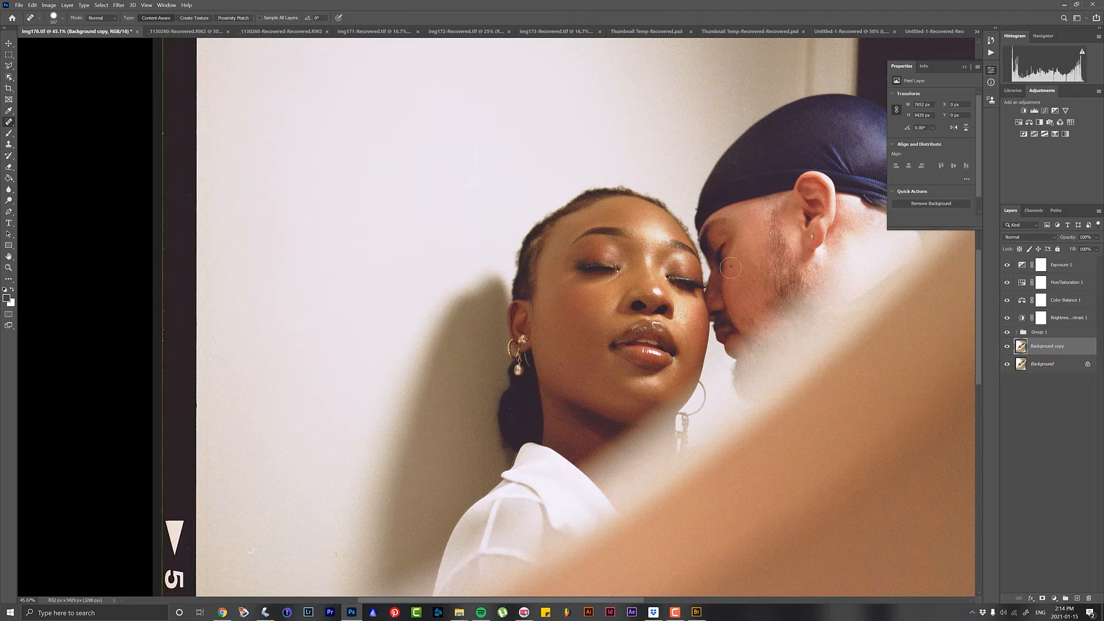
click(817, 268)
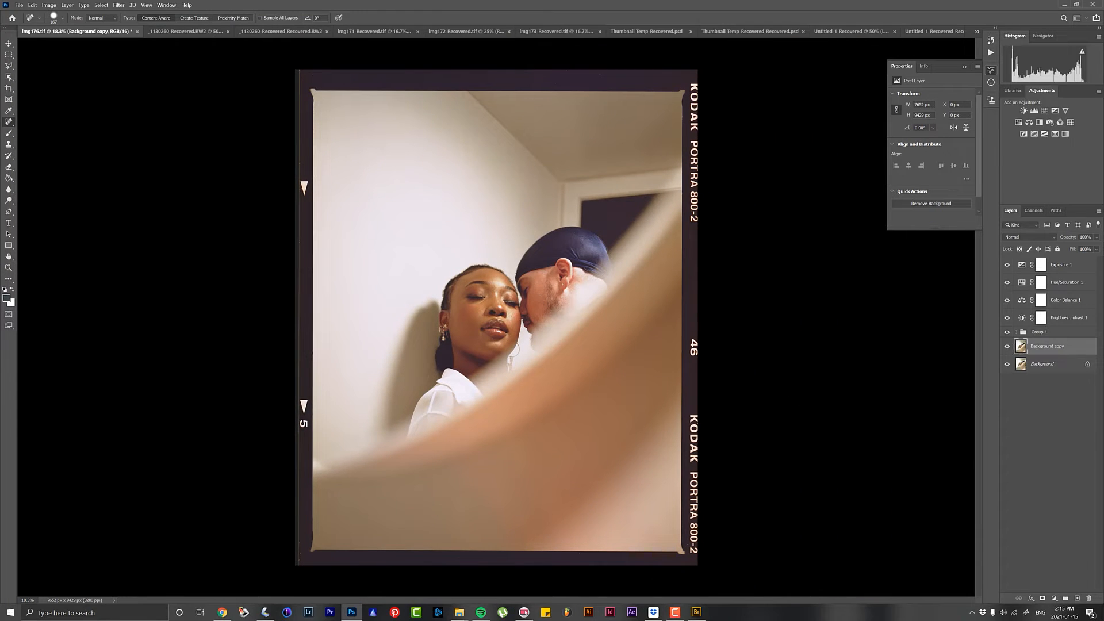
Step: Add a Brightness/Contrast layer over the retouched copy with small legacy-mode values
click(1024, 111)
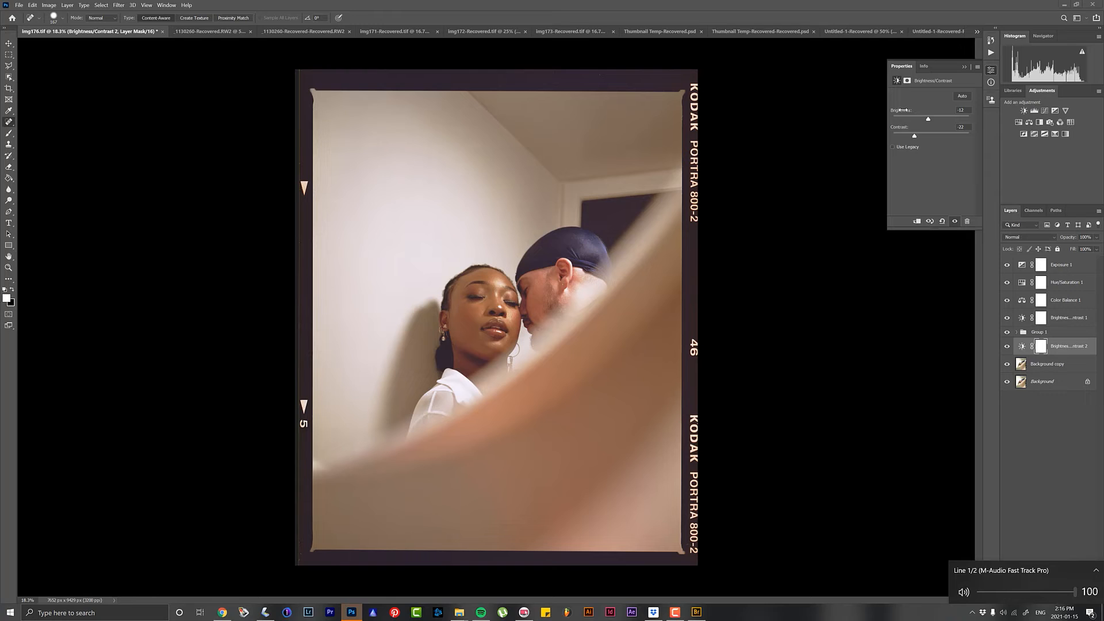
triple_click(962, 110)
text(6)
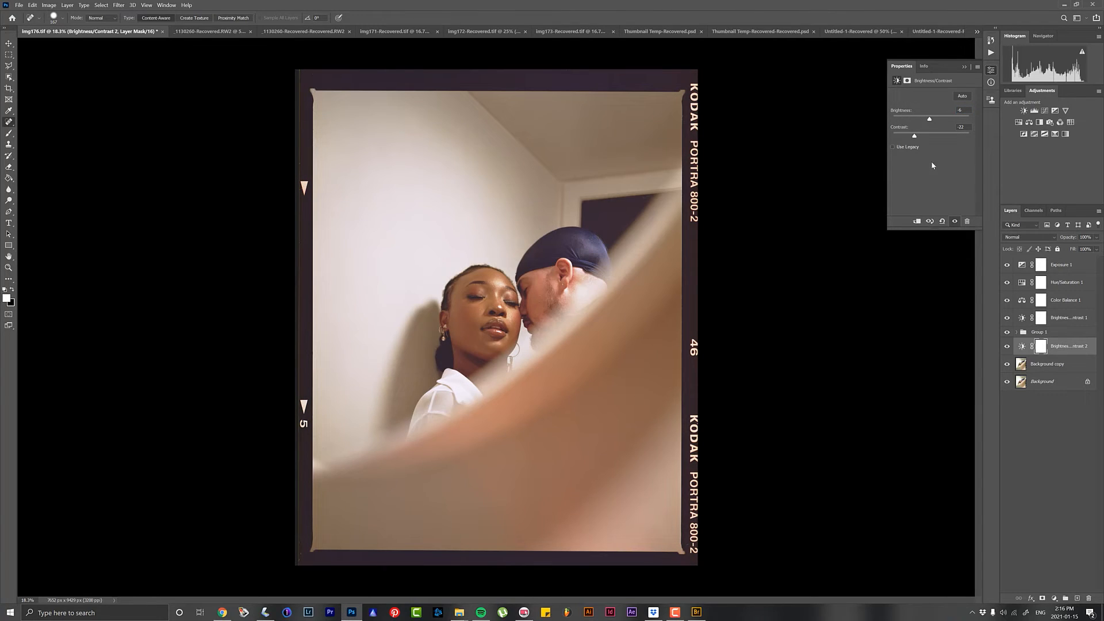
click(894, 146)
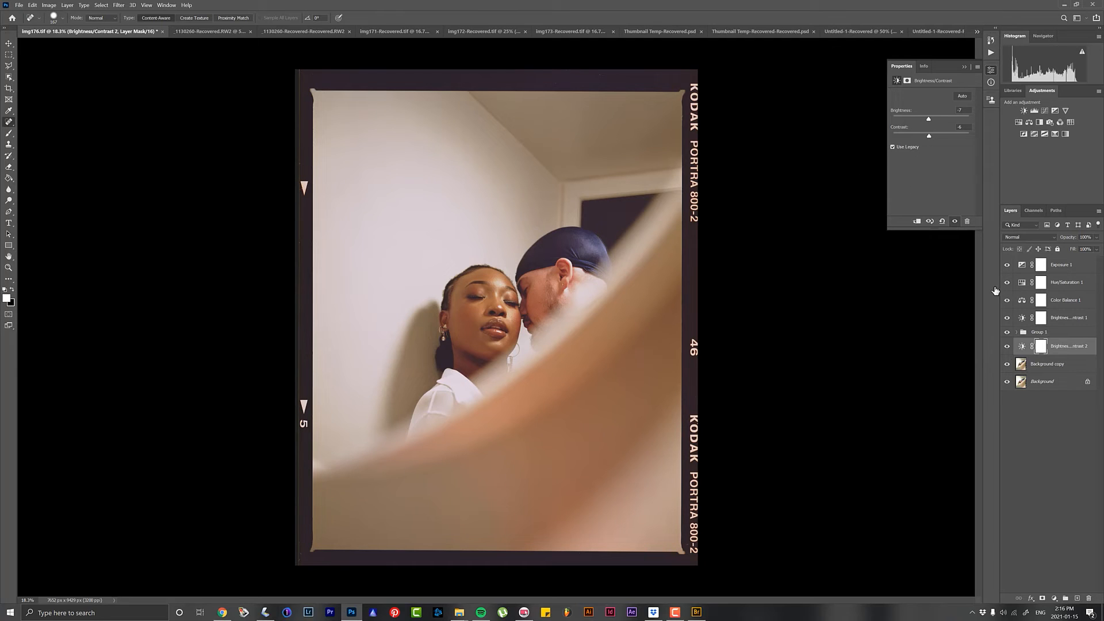
click(1059, 264)
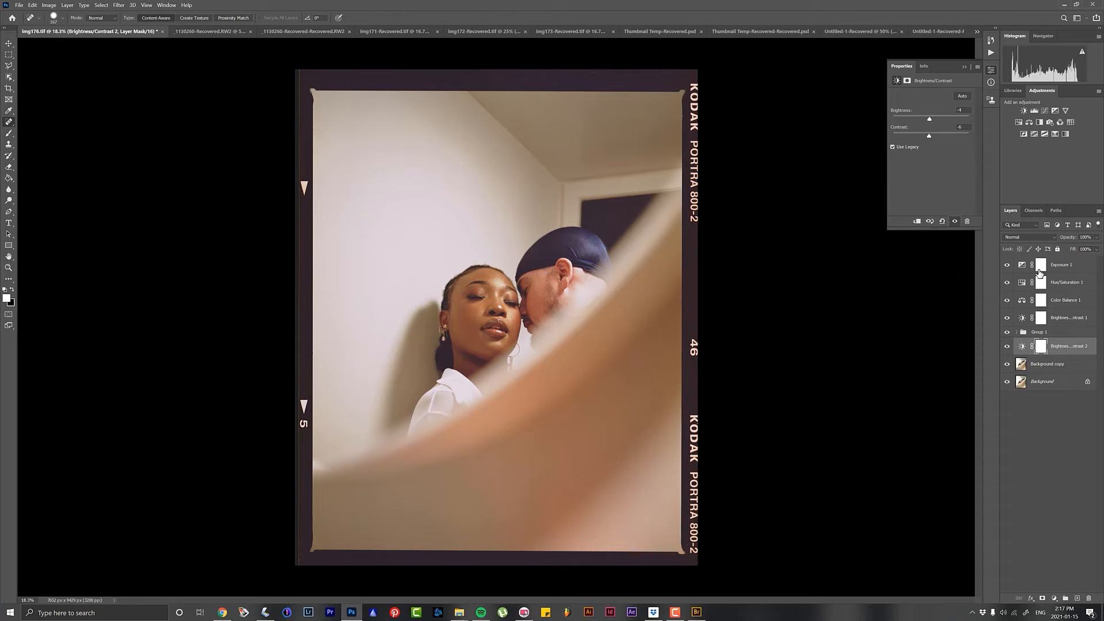
Step: Add a Selective Color layer above Exposure 1, warming blacks and neutrals and shifting cyan in the whites
click(1056, 598)
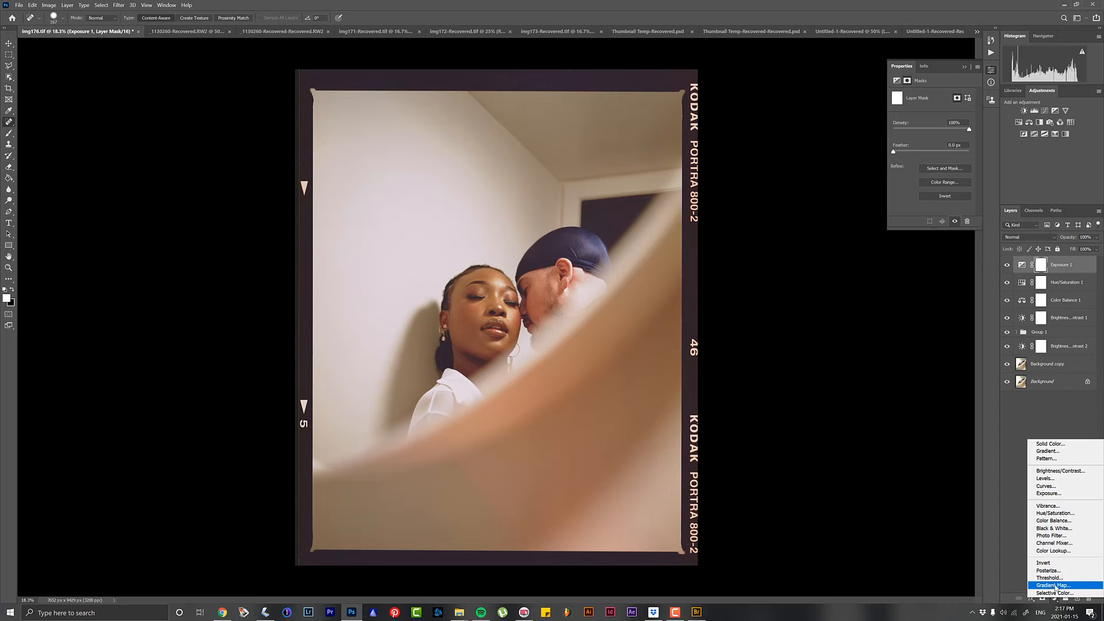
click(1055, 593)
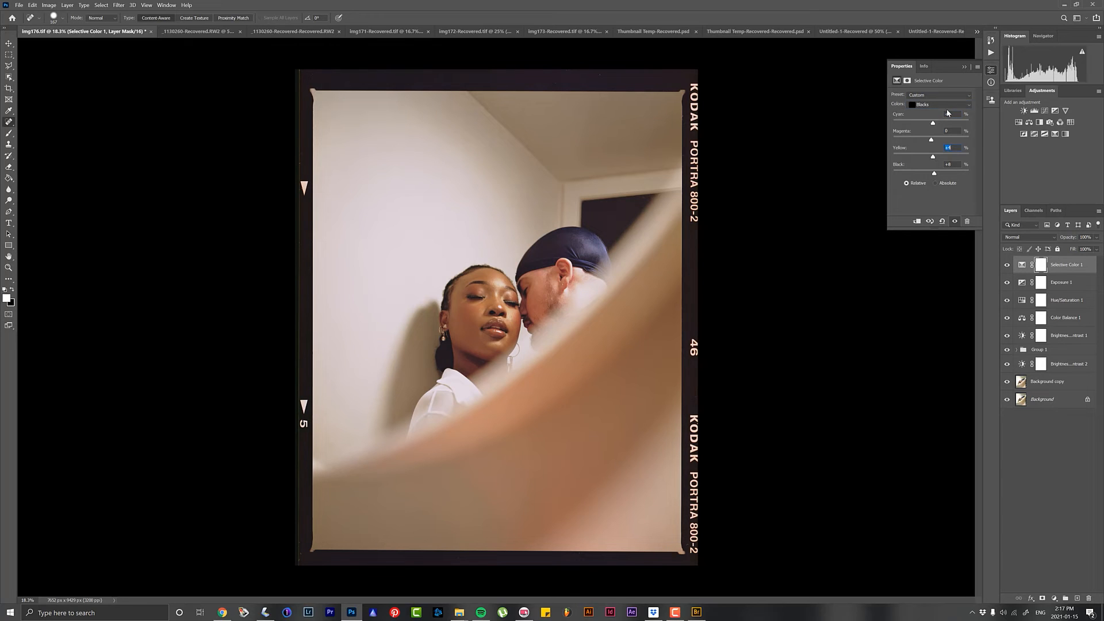
click(940, 105)
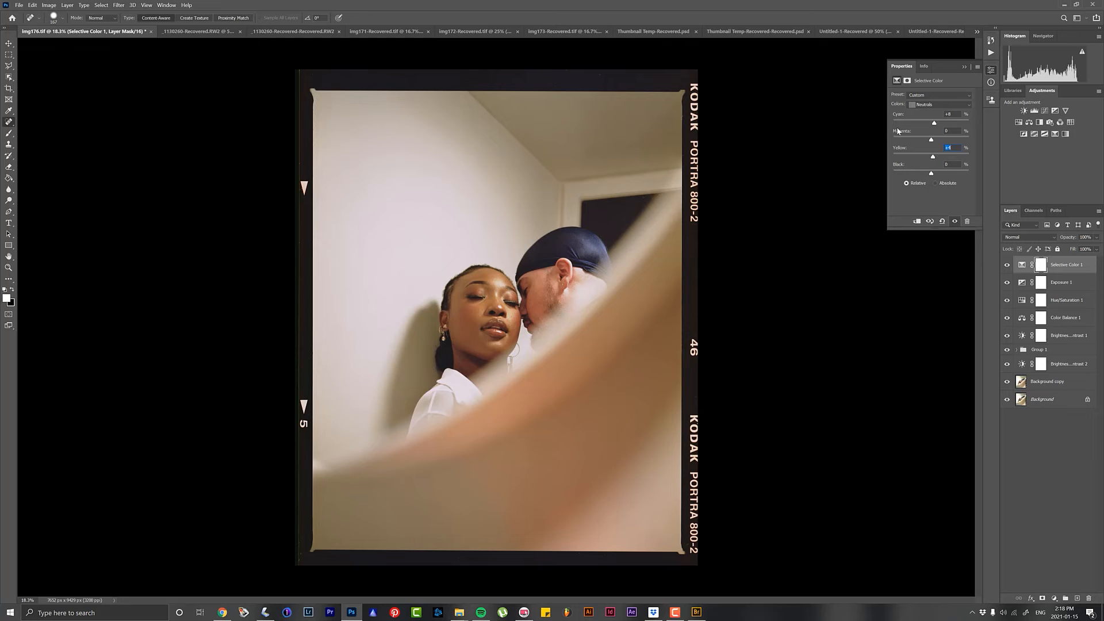
click(949, 130)
text(+8)
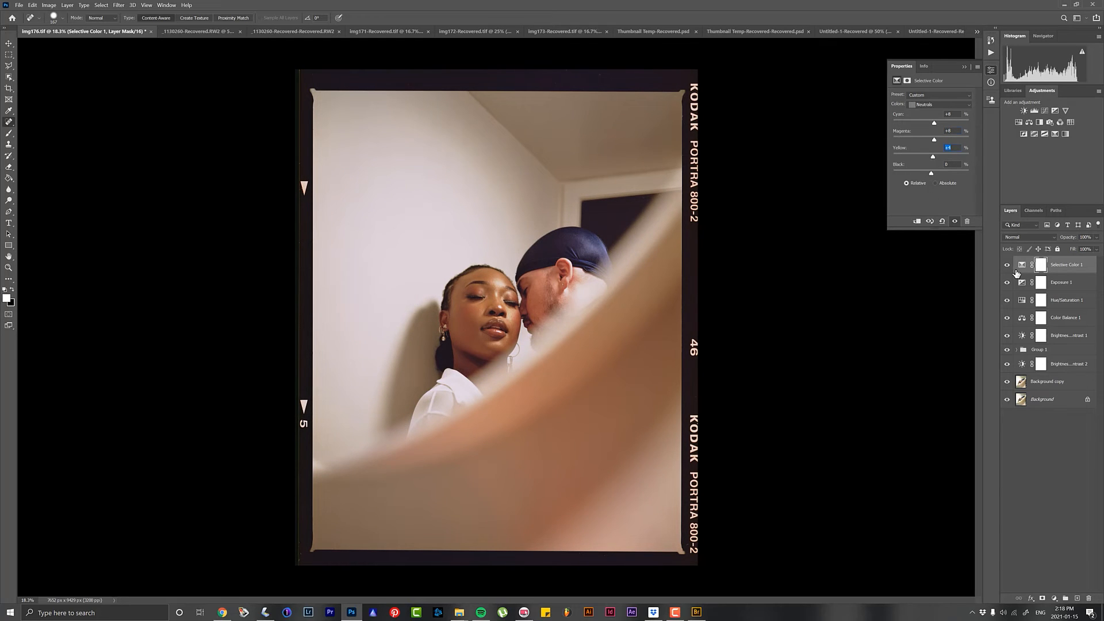
click(940, 105)
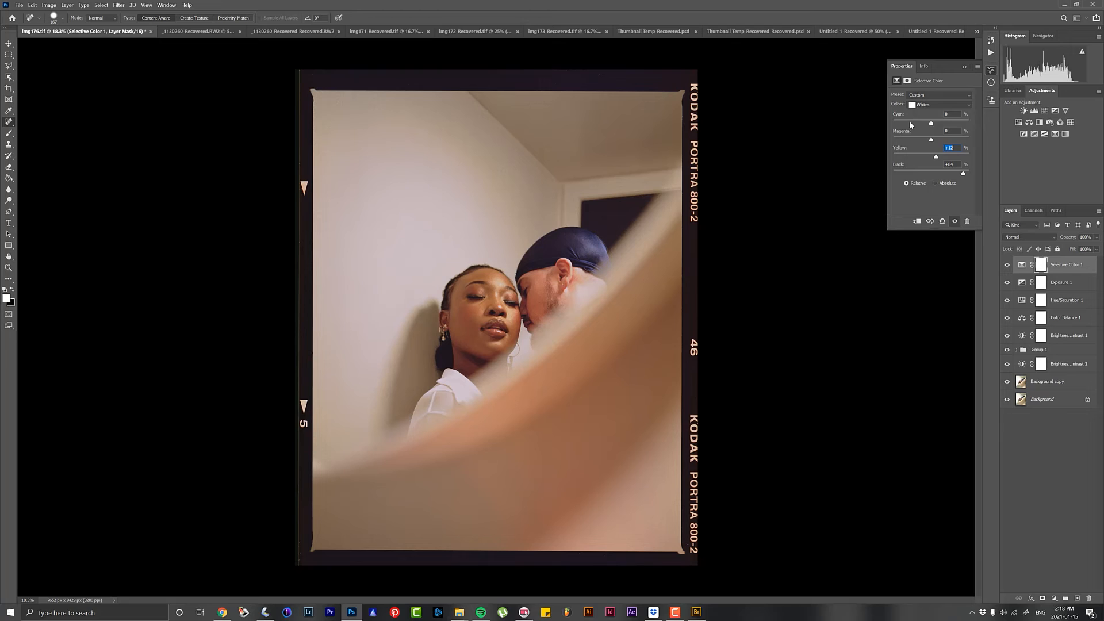
click(951, 113)
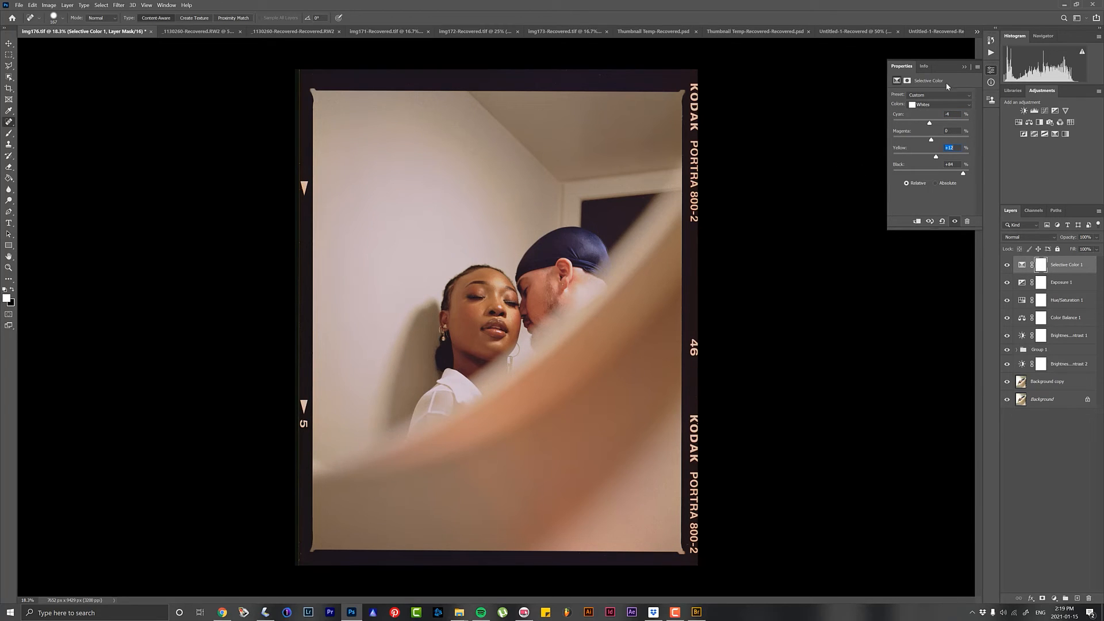
Step: Toggle the Selective Color layer's visibility to compare the toned-down highlights
click(1007, 265)
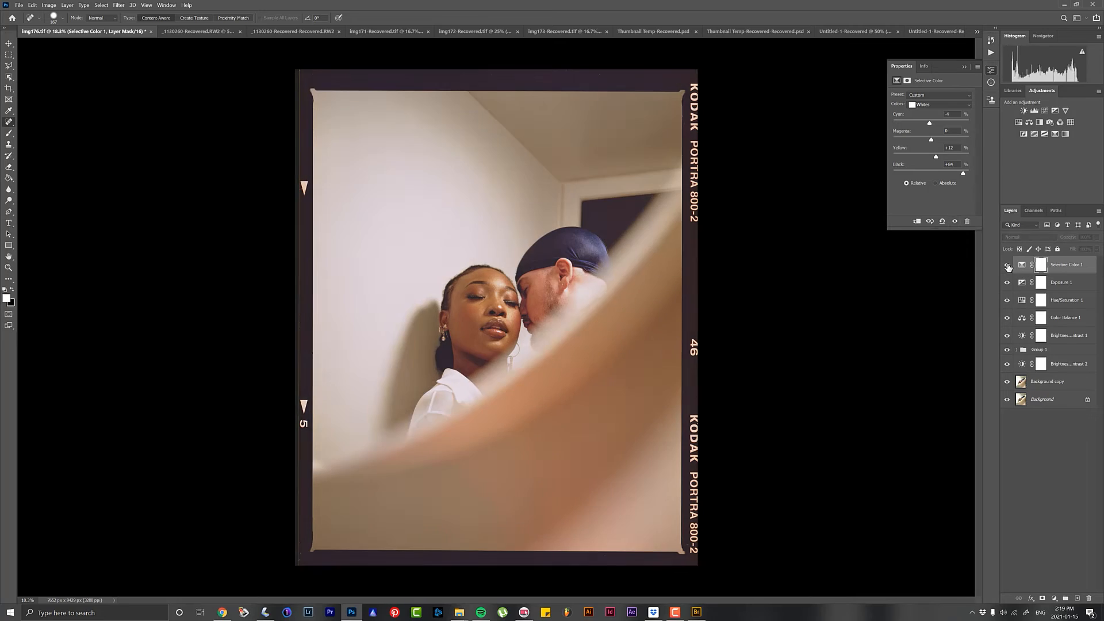
click(1008, 264)
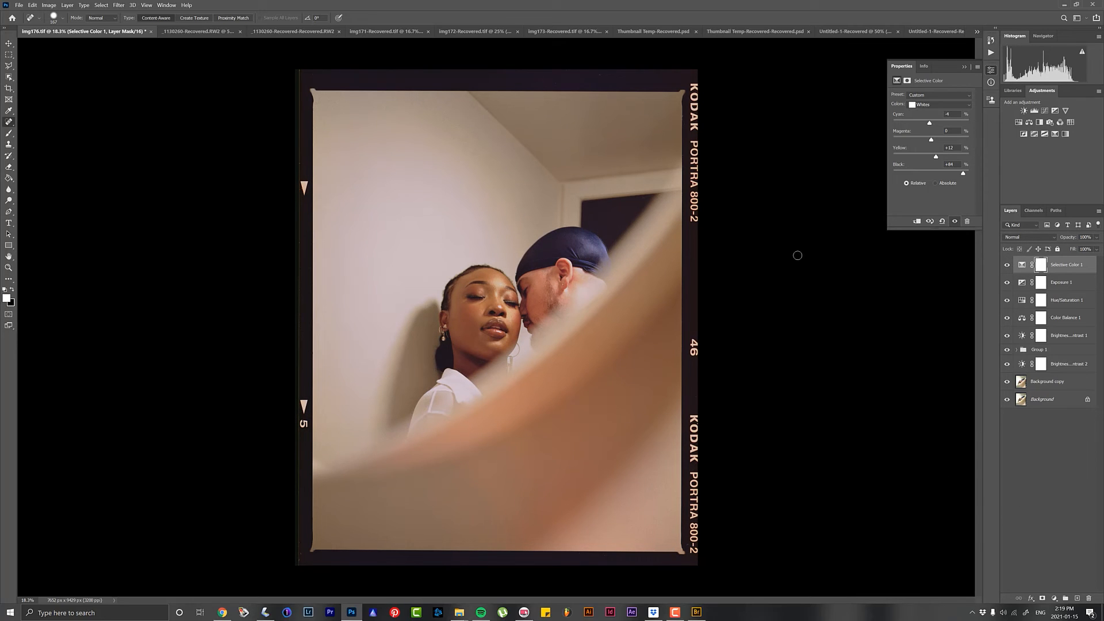
click(1048, 380)
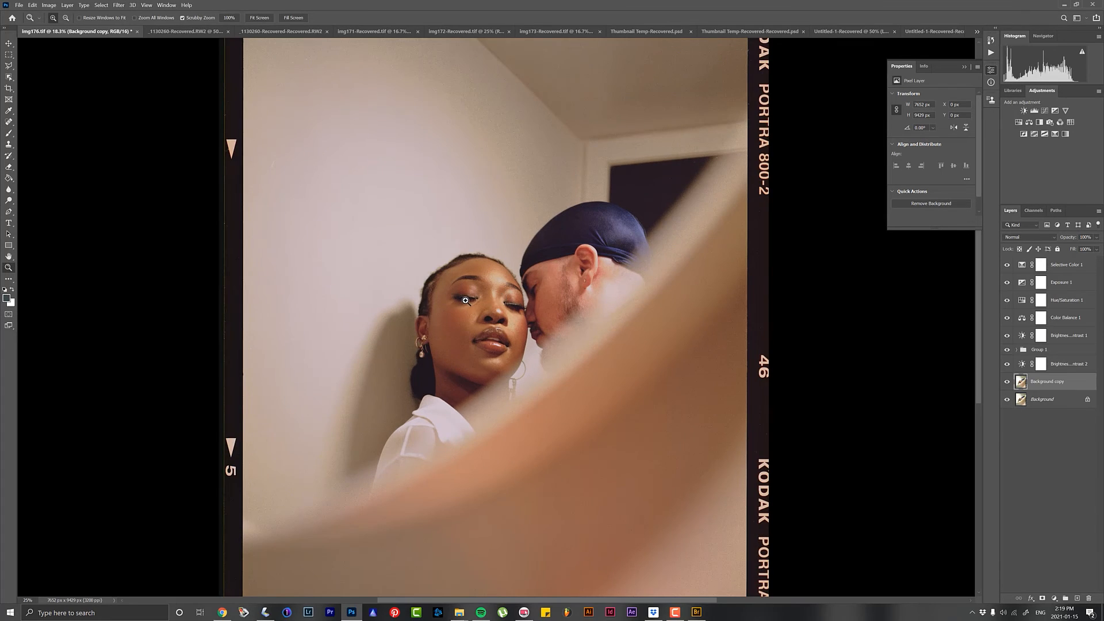
Step: Fit the photo to view and toggle the new Vibrance layer to compare its effect
click(259, 17)
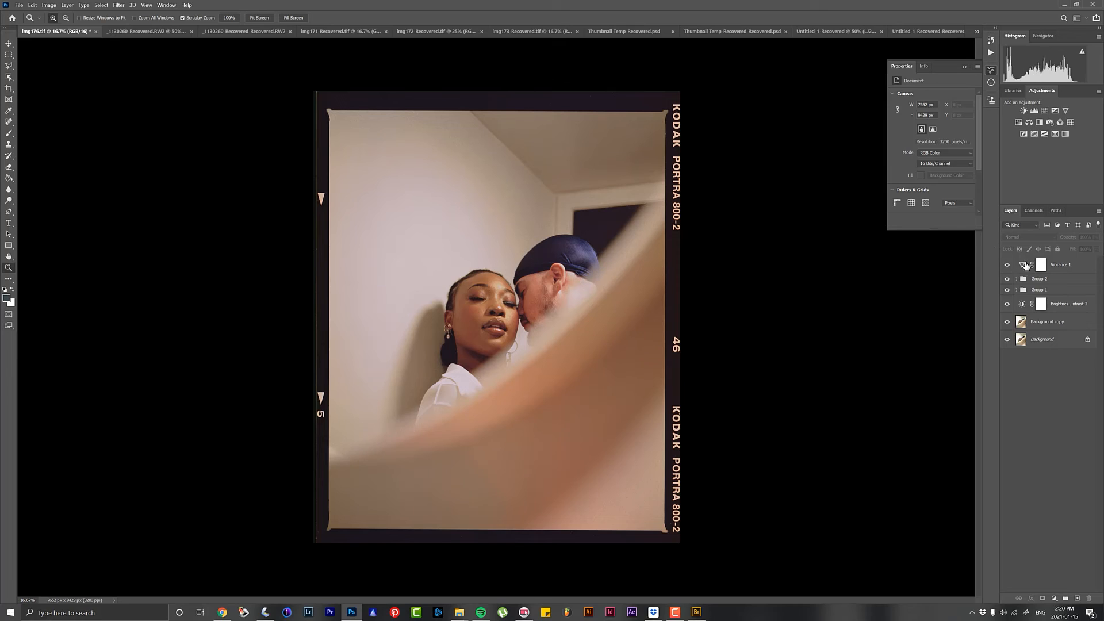
click(1007, 264)
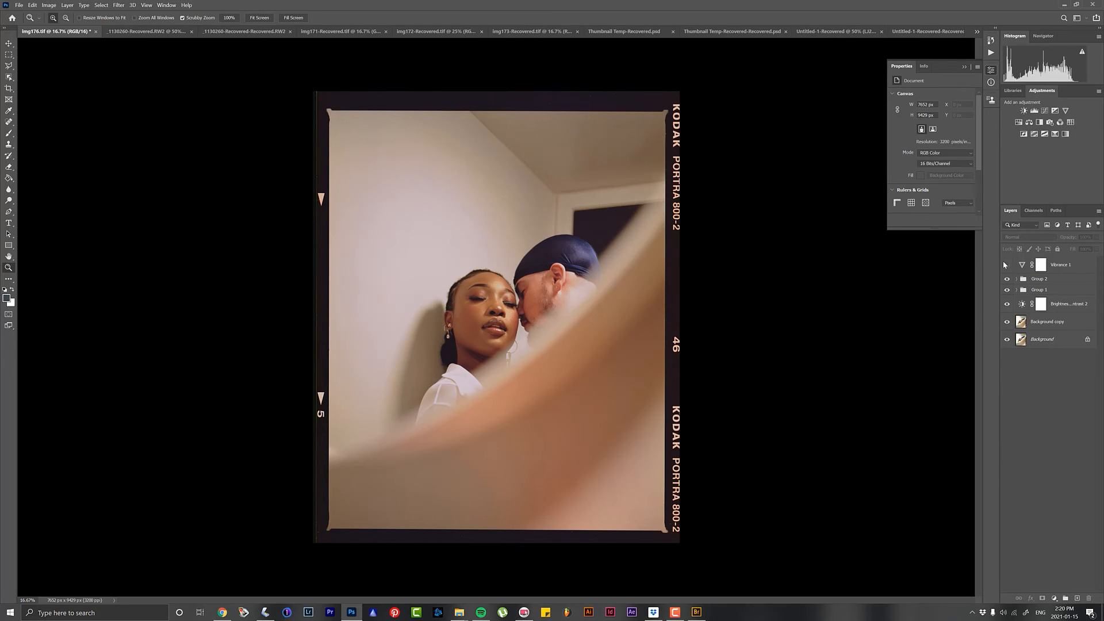
click(1060, 264)
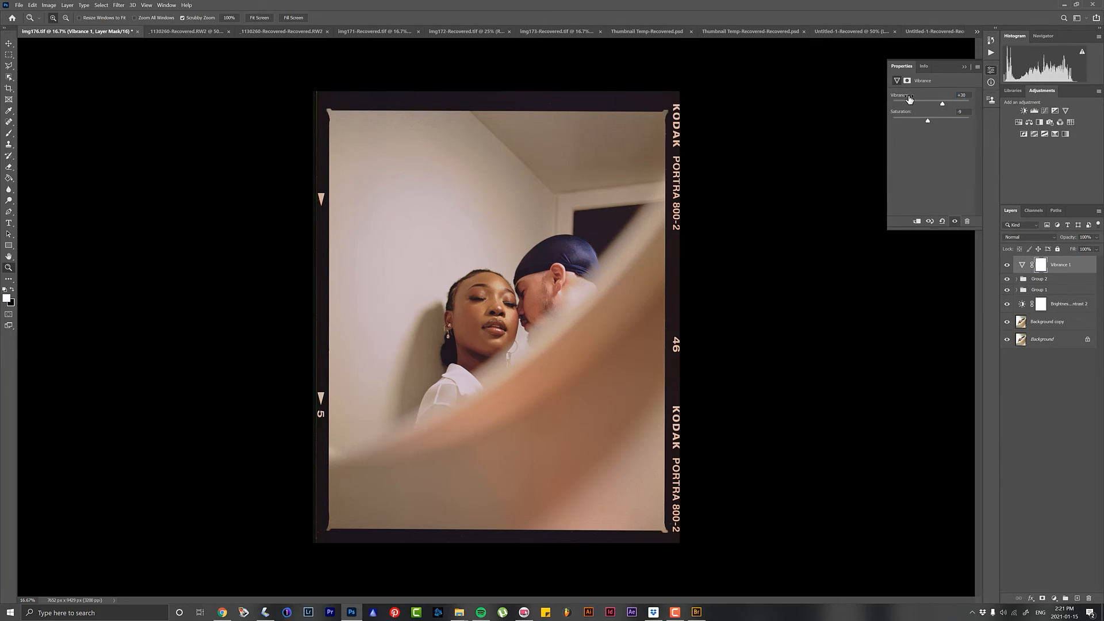